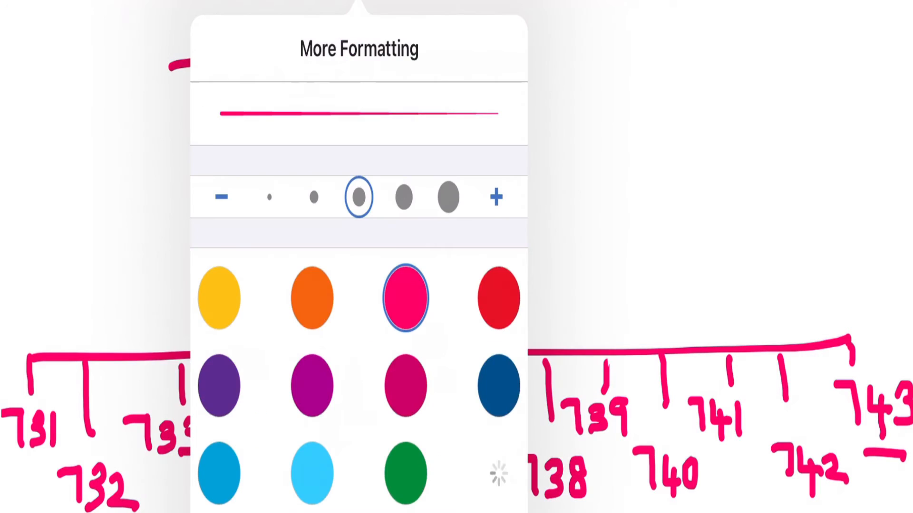
- Create a new blank Word document from the File > New screen
{"action": "left_click", "coordinate": [403, 474]}
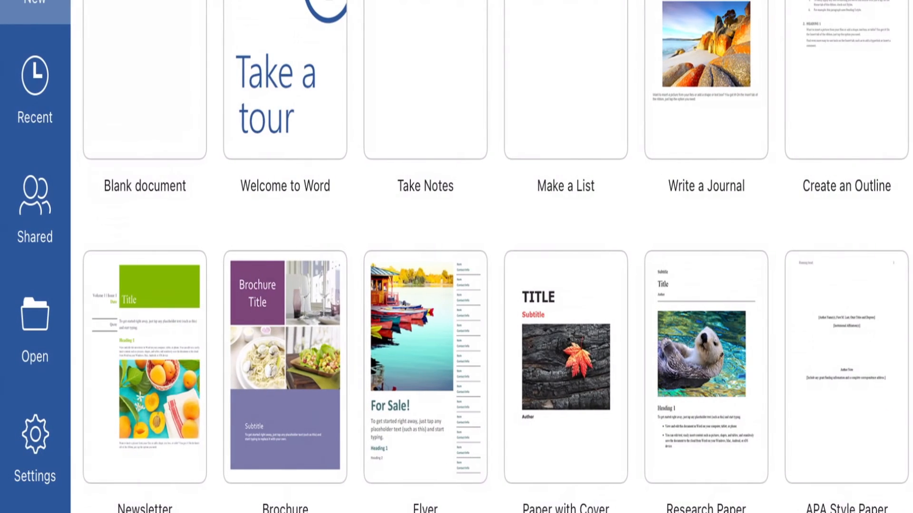
{"action": "left_click", "coordinate": [145, 76]}
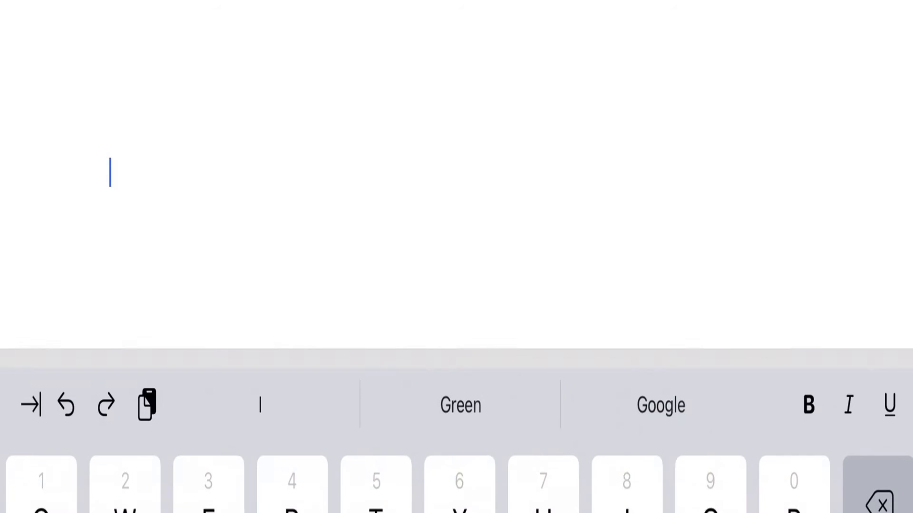